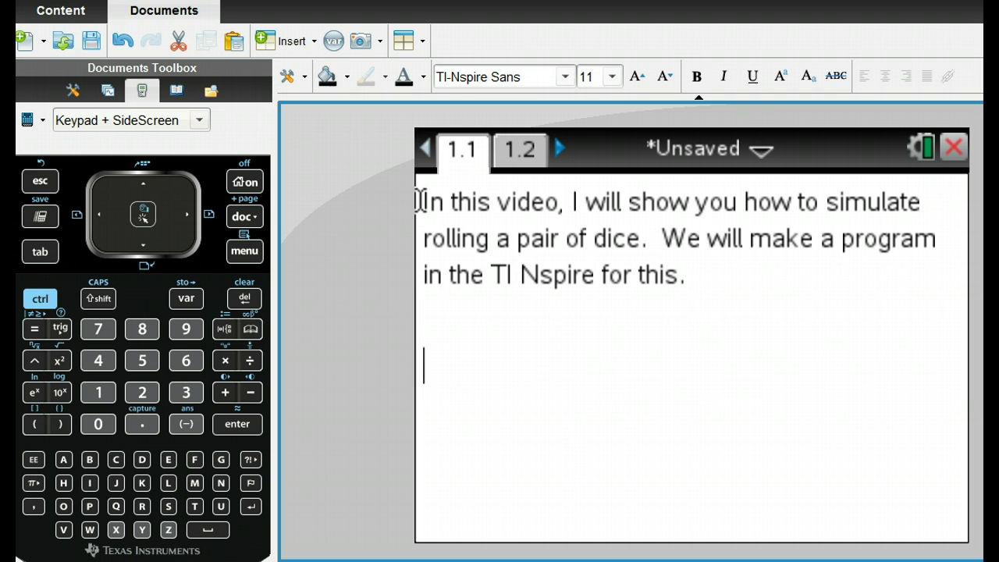
- Read the setup steps on page 1.2, then add a new Calculator page 1.3
click(519, 148)
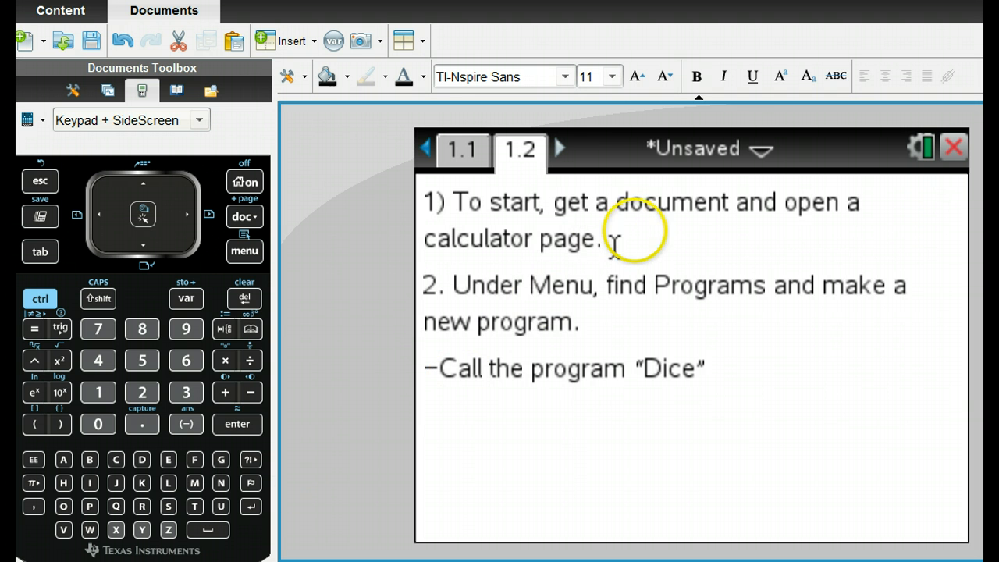
mouse_move(624, 250)
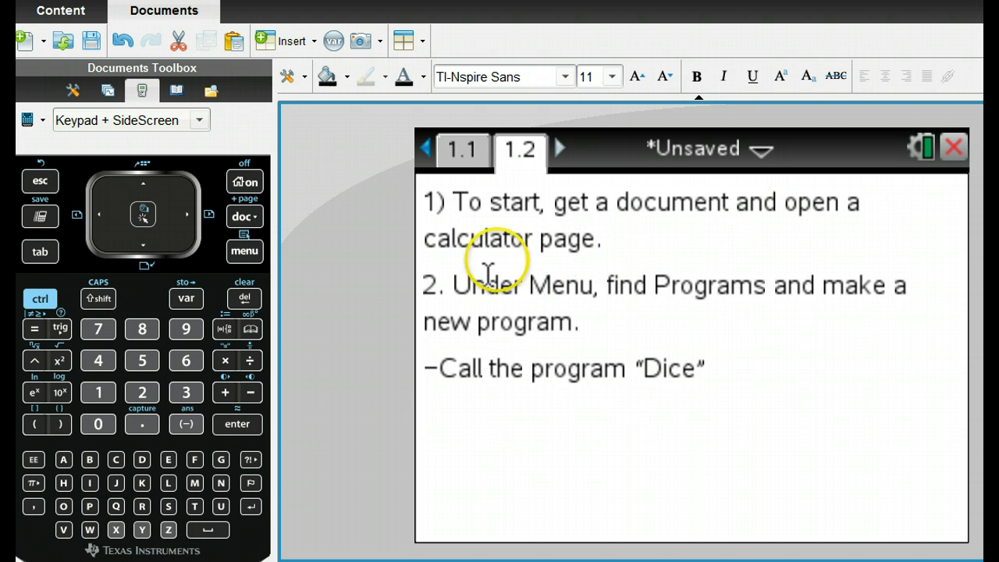
mouse_move(807, 312)
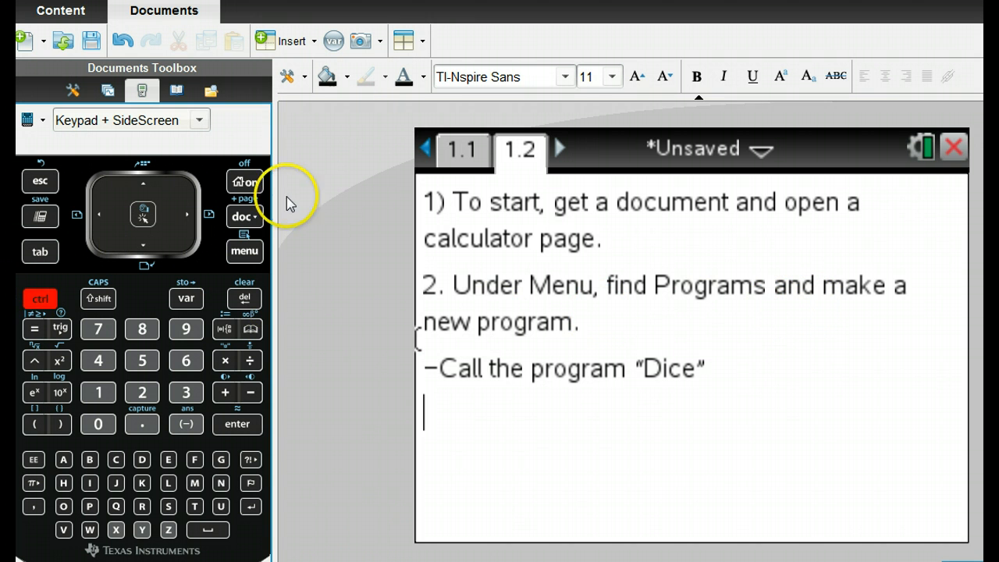
click(245, 217)
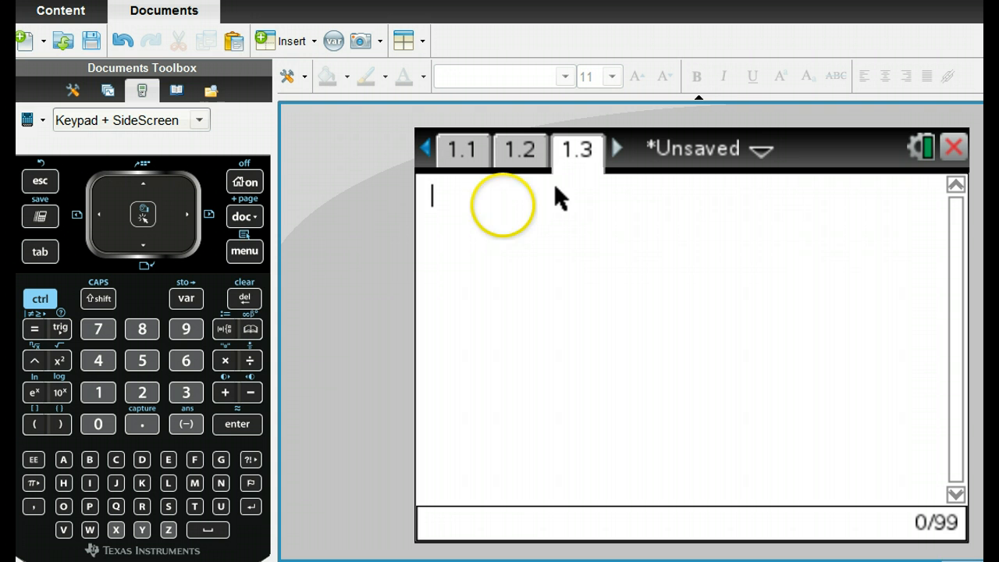
- Create a new program named Dice with LibPub library access
click(244, 251)
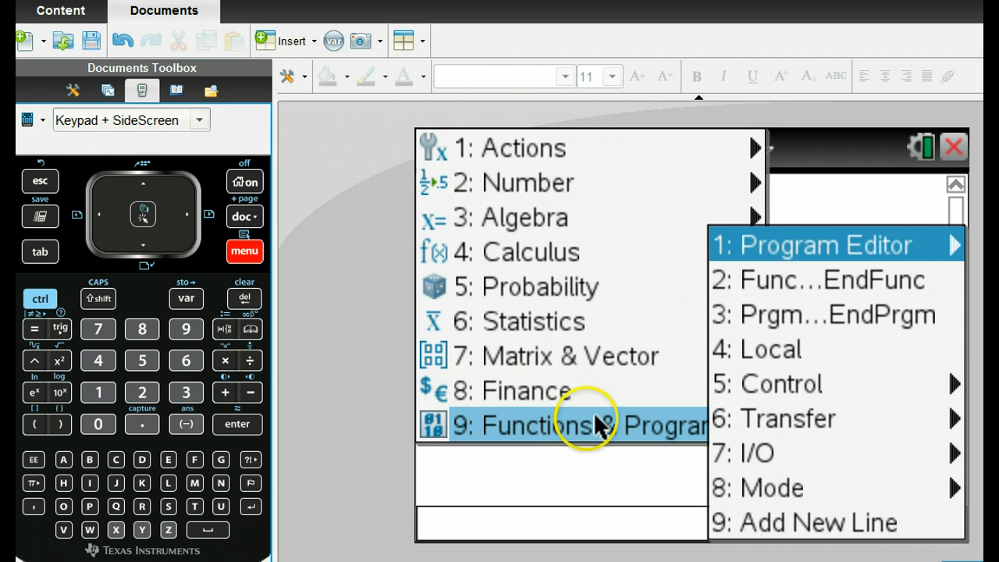
click(819, 244)
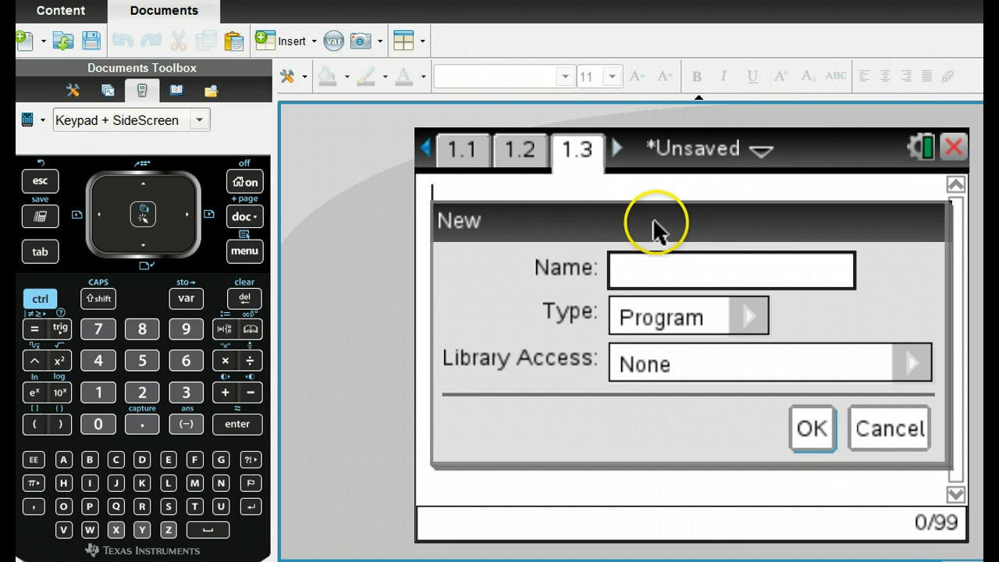
text(Dice)
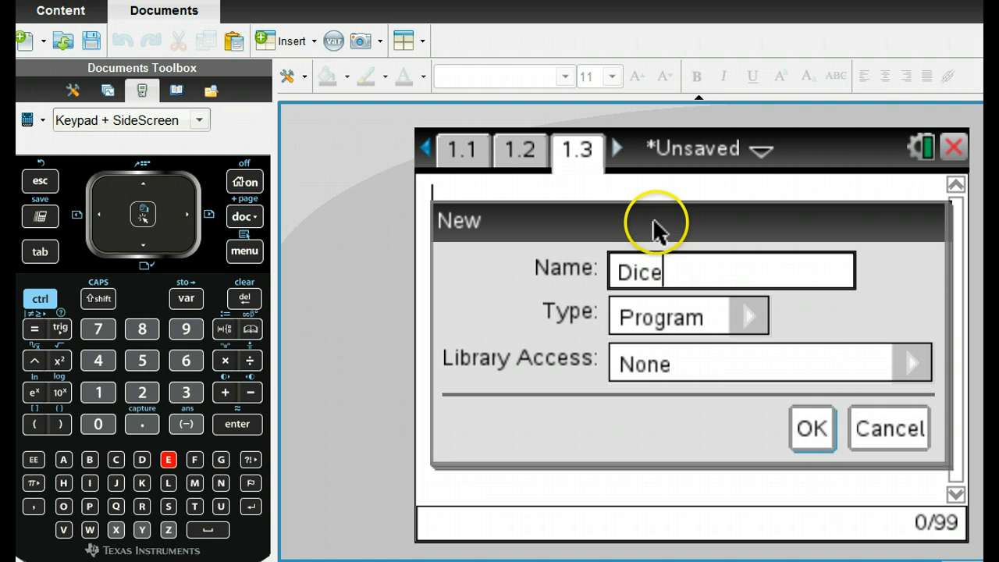
mouse_move(667, 315)
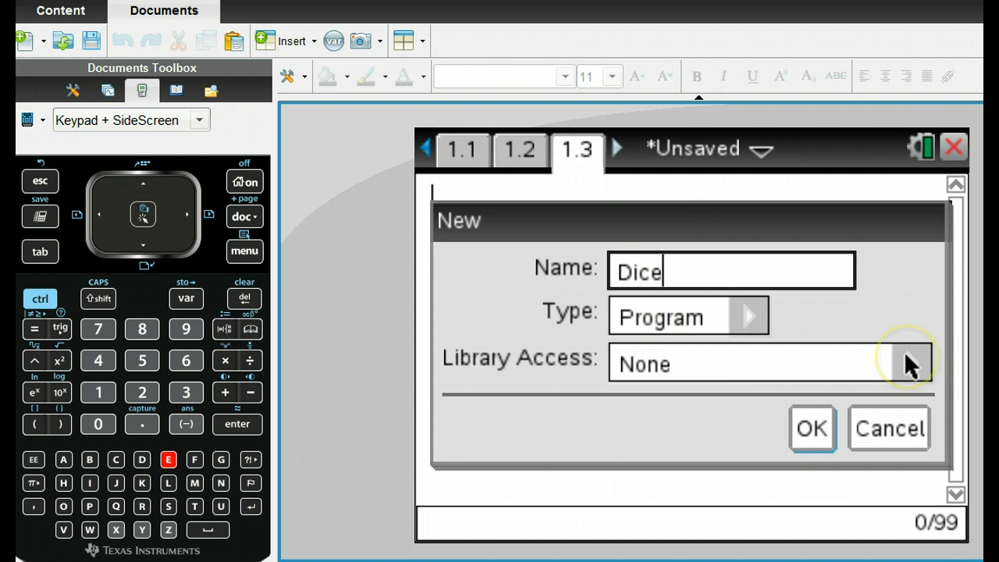
click(911, 362)
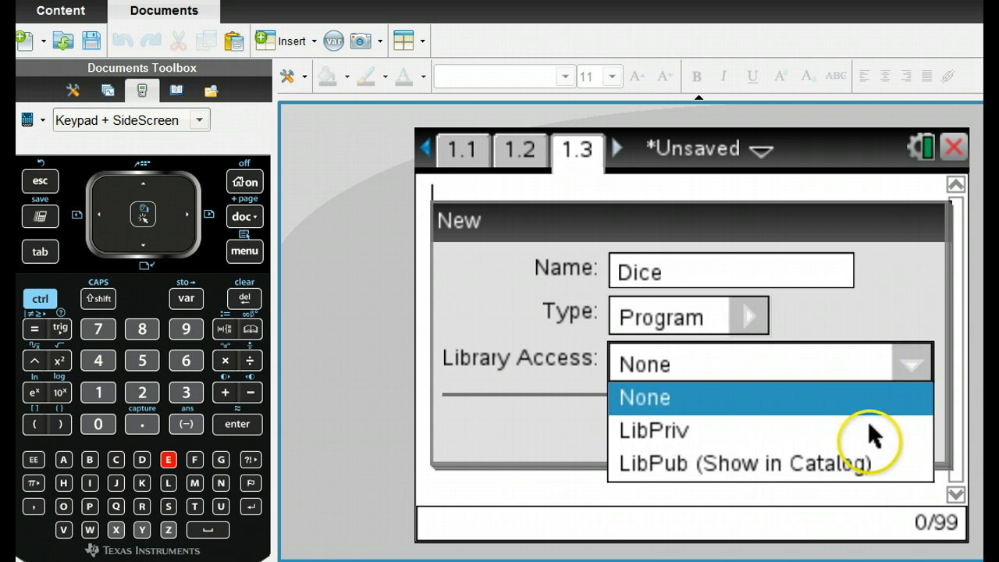
click(741, 462)
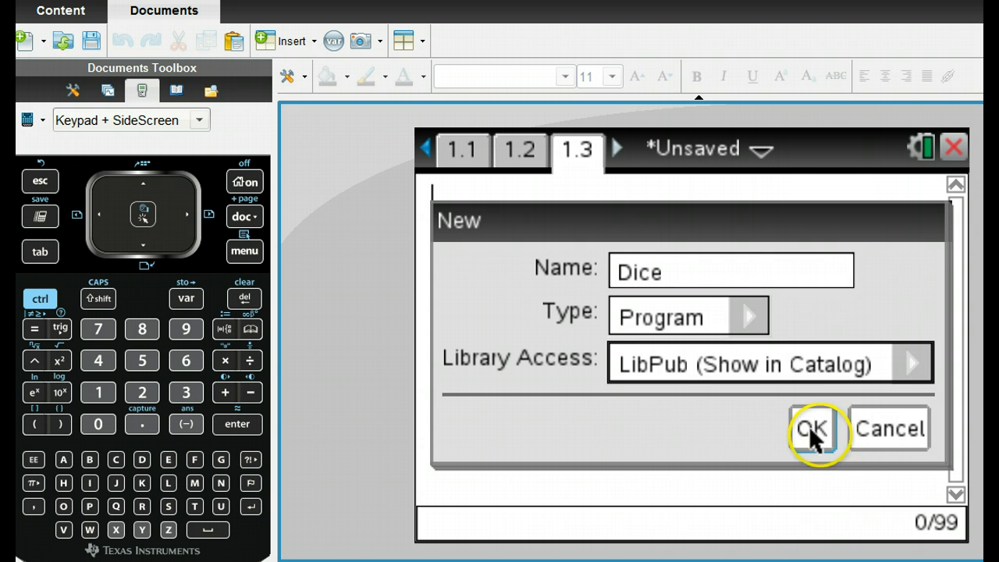
click(812, 429)
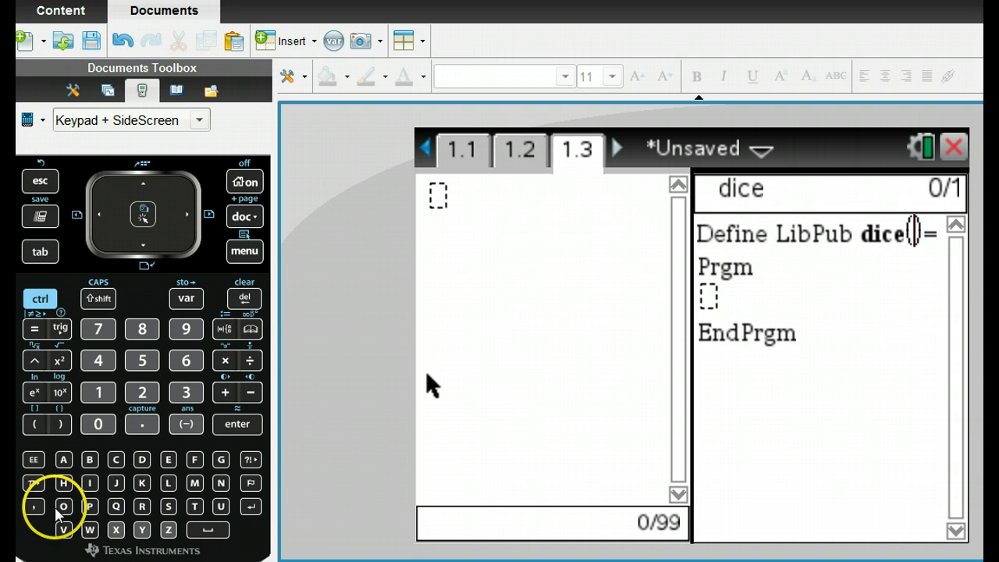
- Move to instruction page 1.4 showing step 3 on the dice variables
click(616, 148)
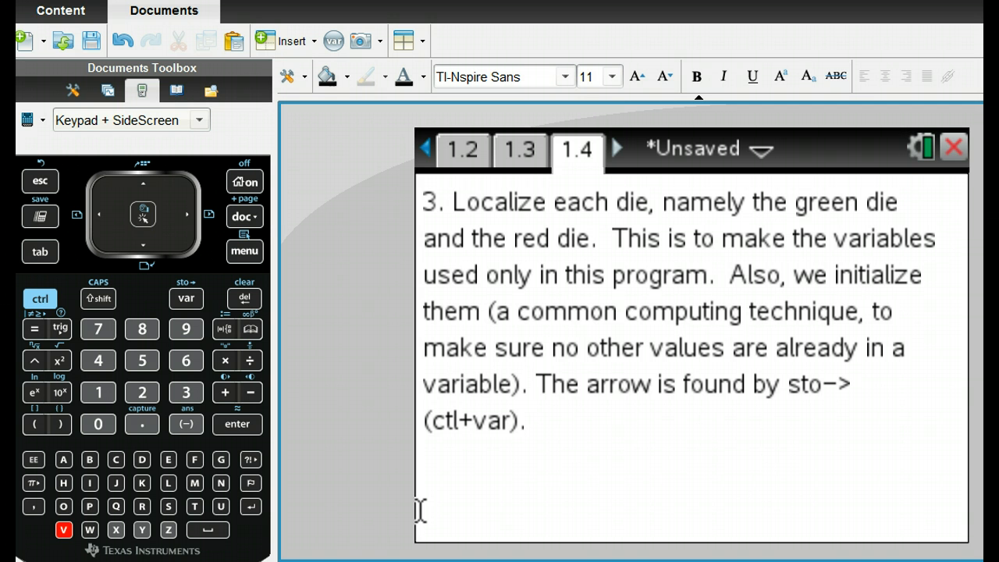
mouse_move(577, 387)
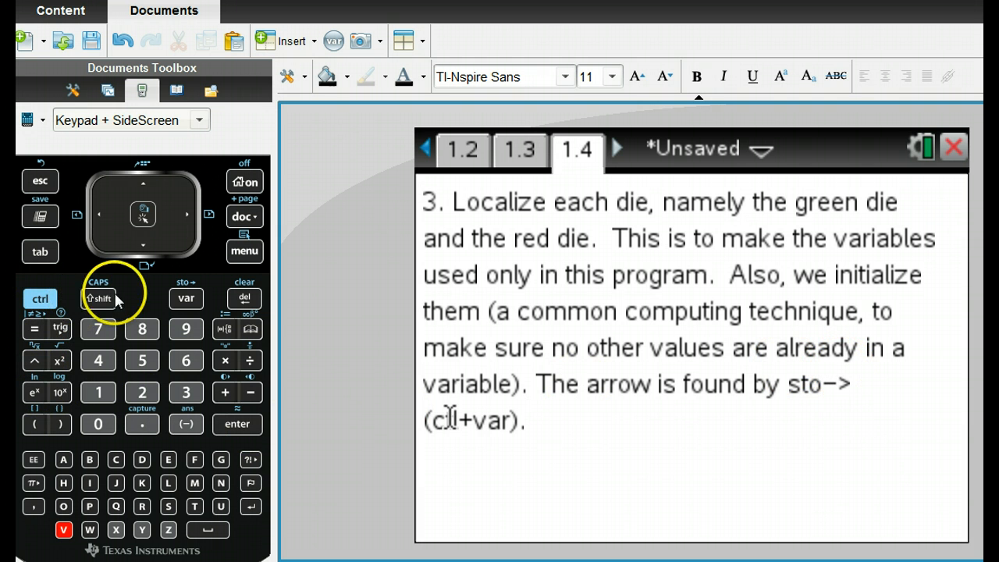
mouse_move(185, 298)
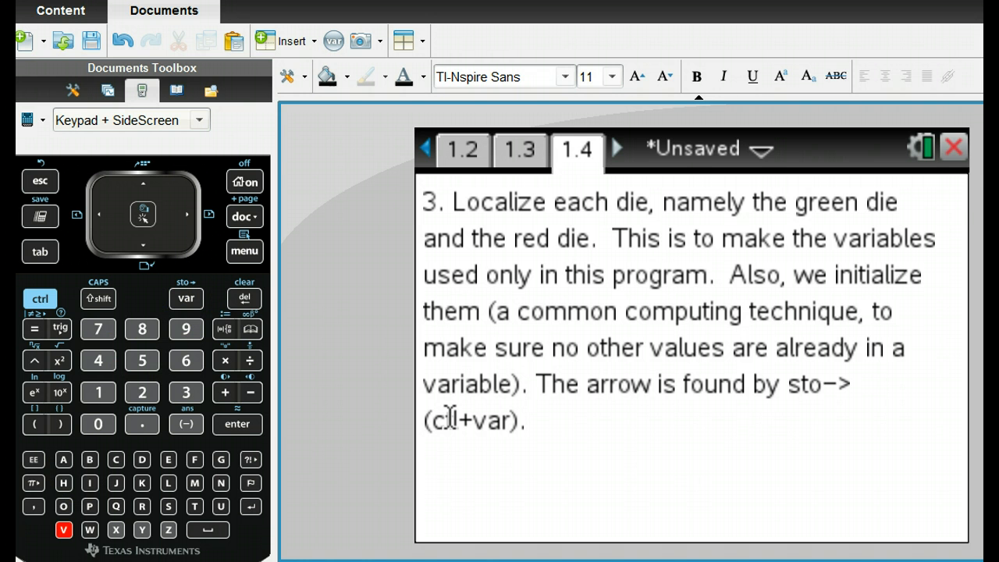
- Return to the dice program on page 1.3
click(519, 149)
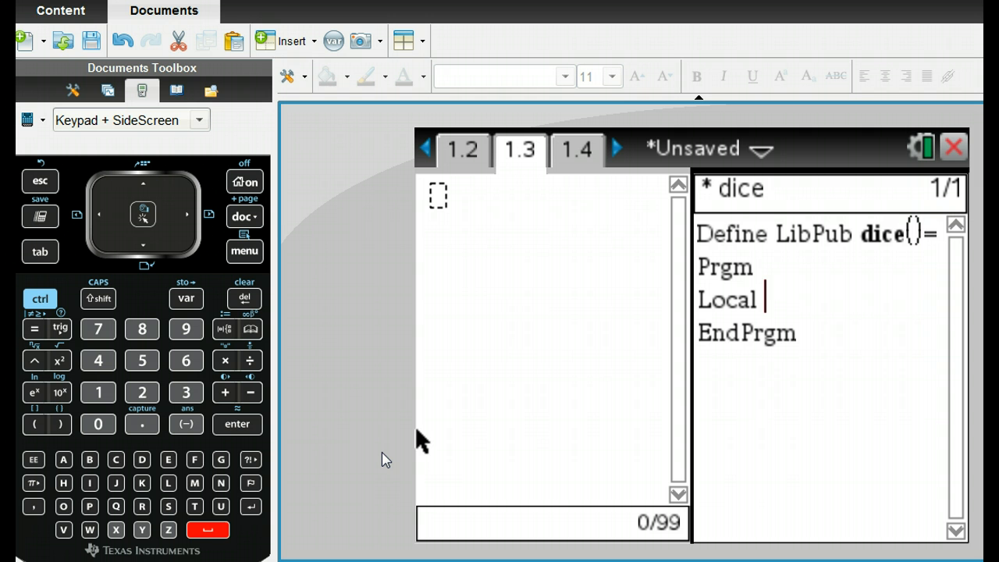
- Declare Local green and Local red, and store 0 into green and red
text(green)
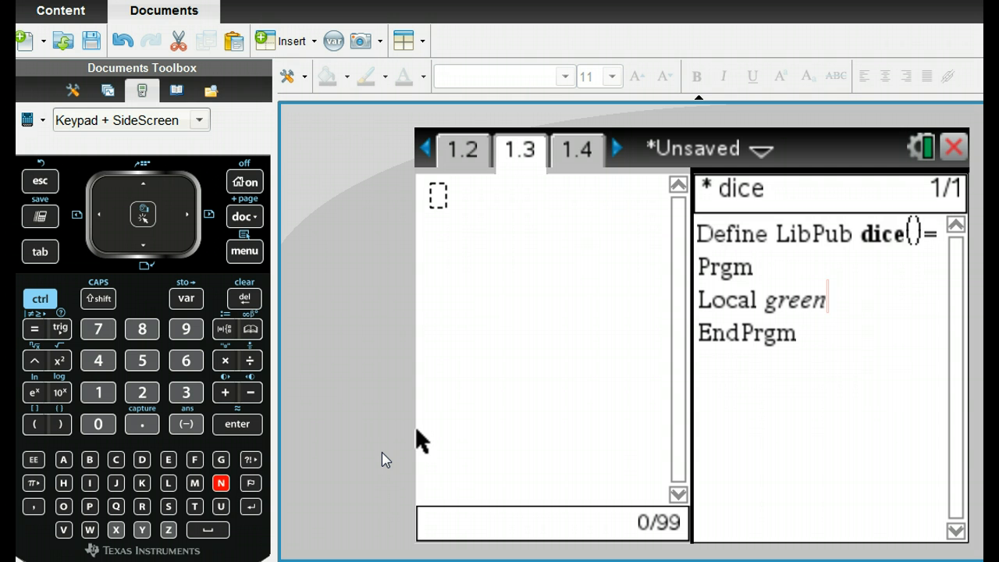
key(enter)
text(Local)
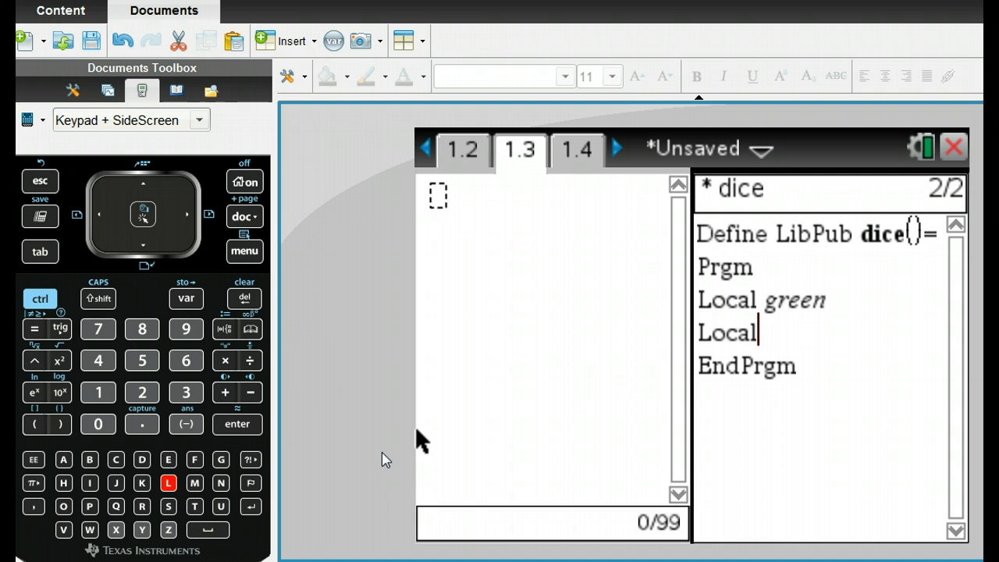
text(re)
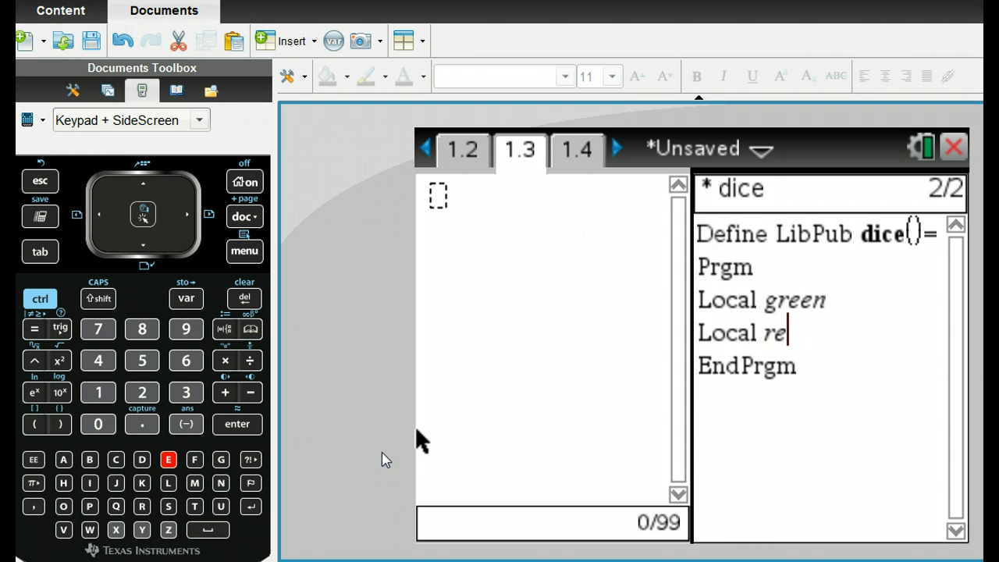
text(d)
text(0 →)
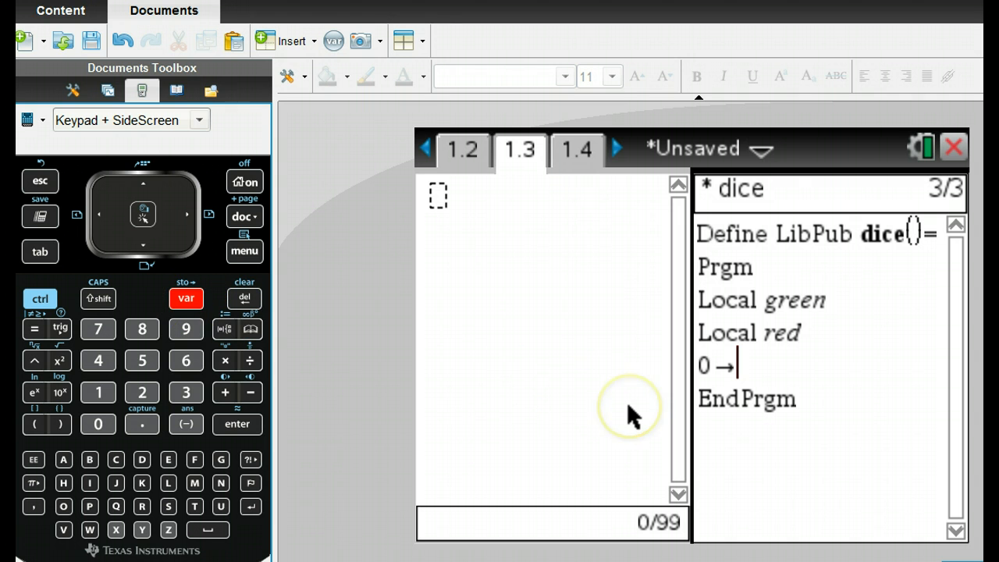
text(green)
text(0 →red)
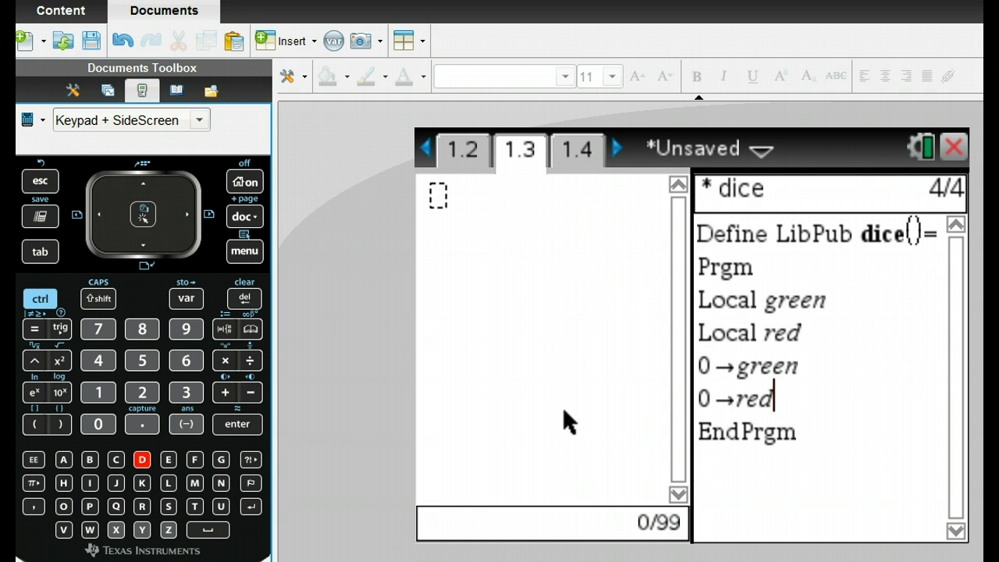
mouse_move(423, 459)
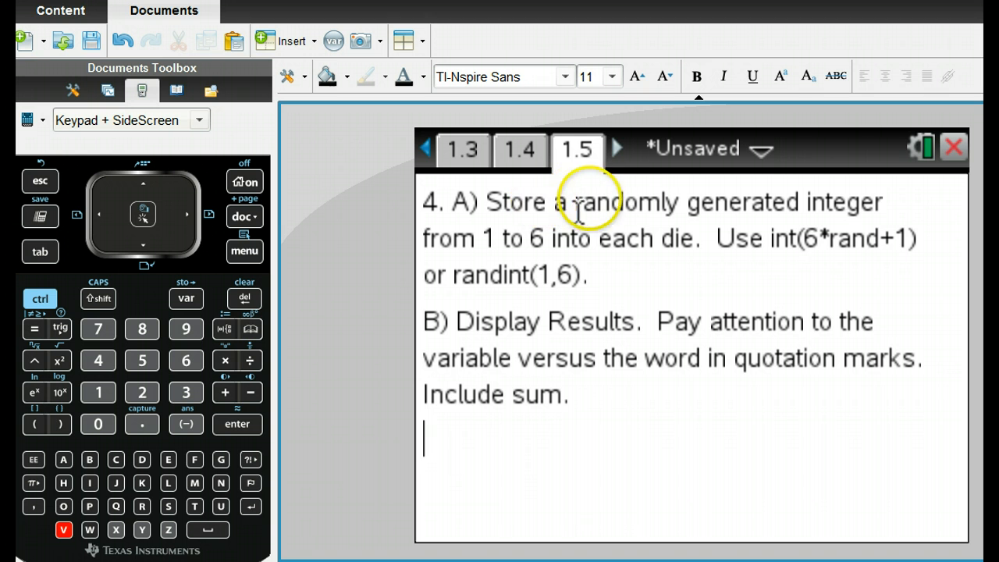
mouse_move(632, 211)
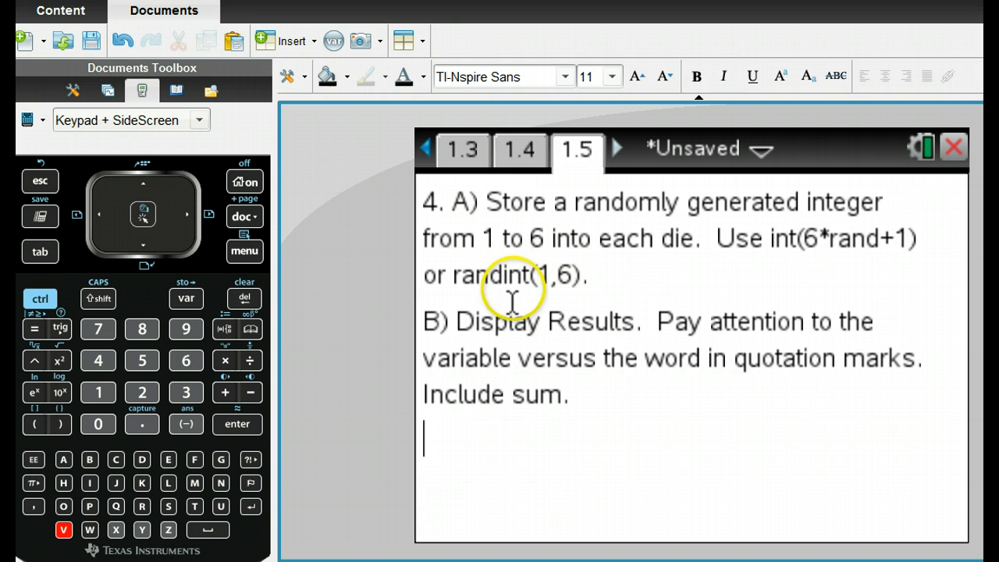
mouse_move(589, 316)
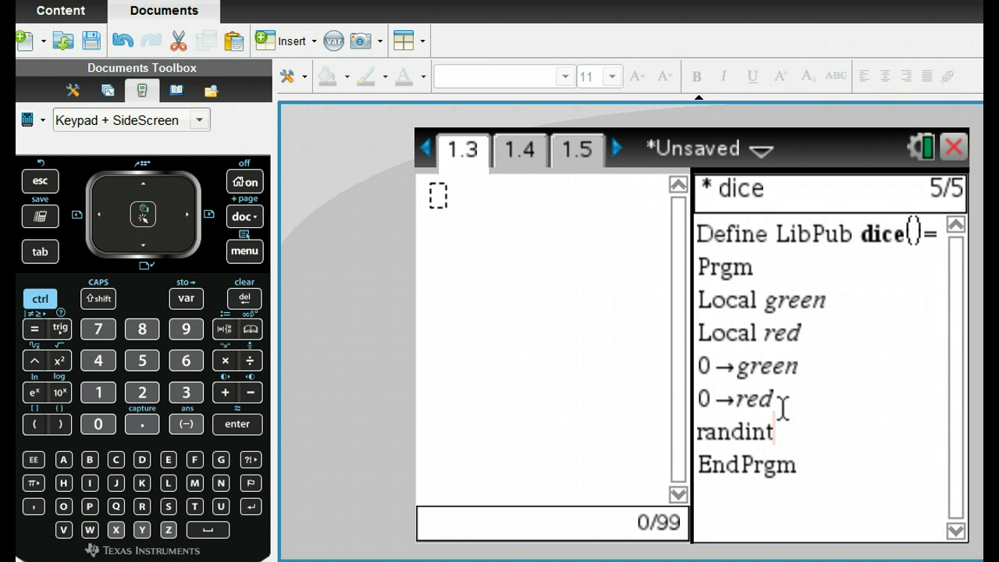
- Write randint(1,6)→green and randint(1,6)→red, checking the instructions on page 1.5
click(40, 299)
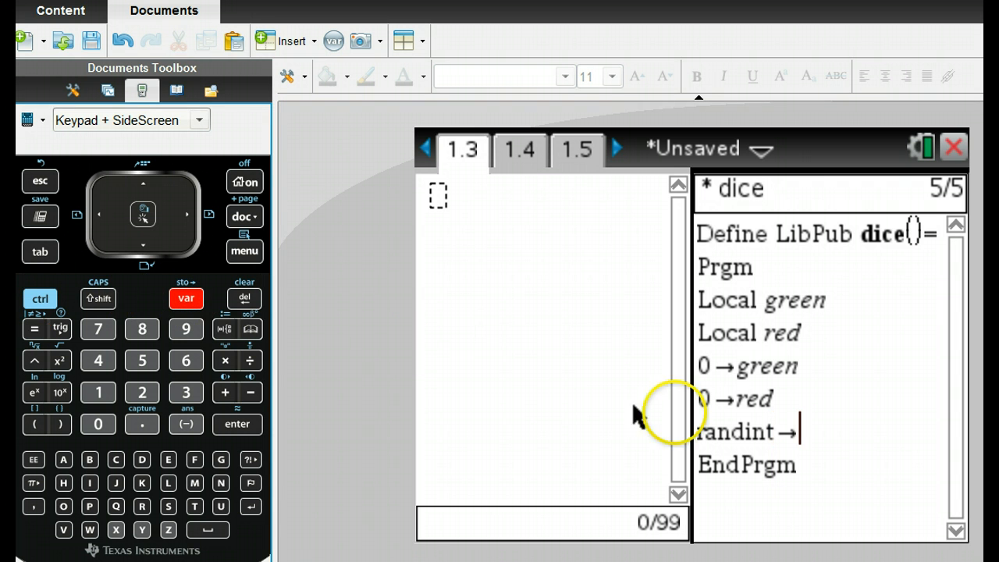
mouse_move(866, 480)
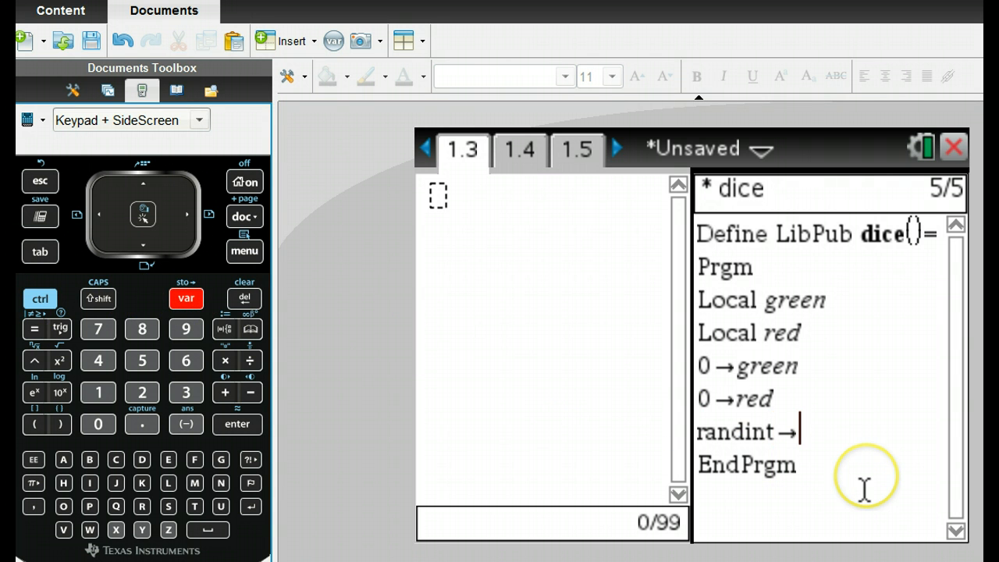
text(green)
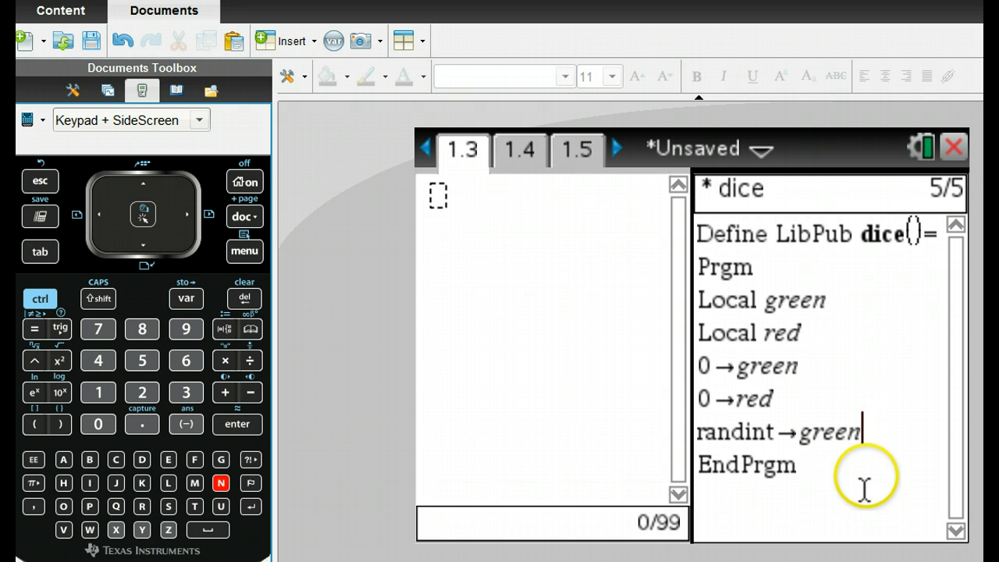
key(enter)
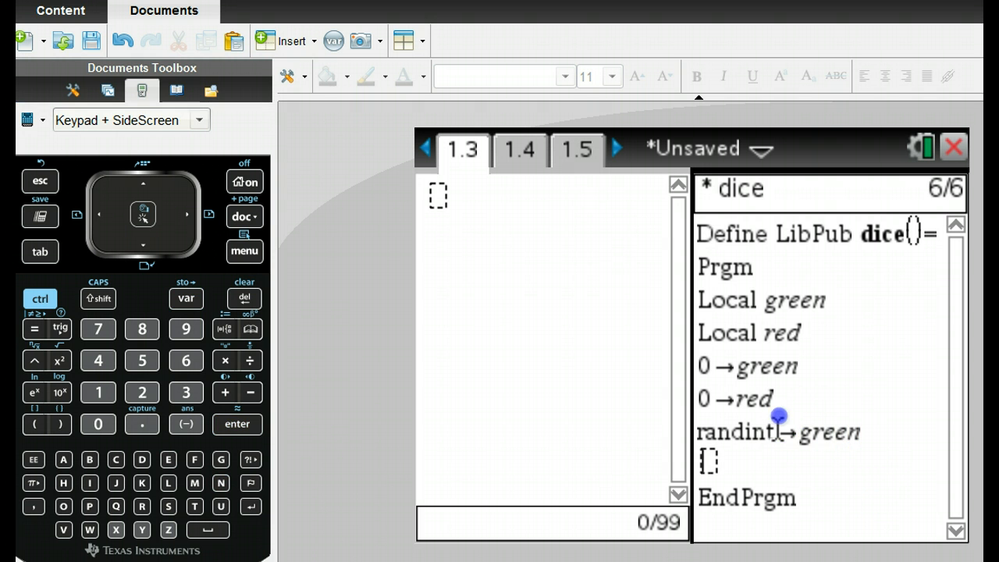
text(1,)
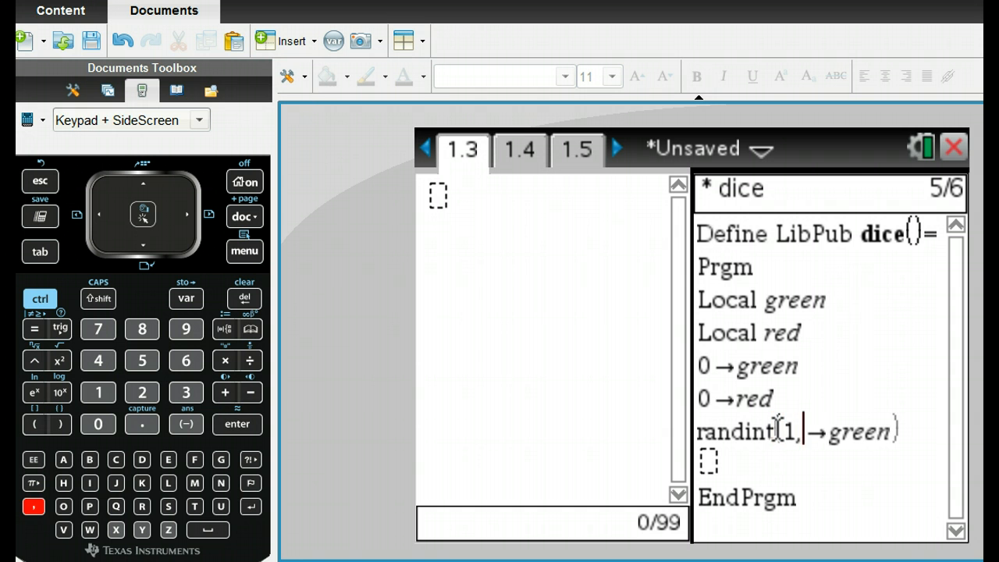
text(6))
click(821, 462)
text(randint(1,6)→red)
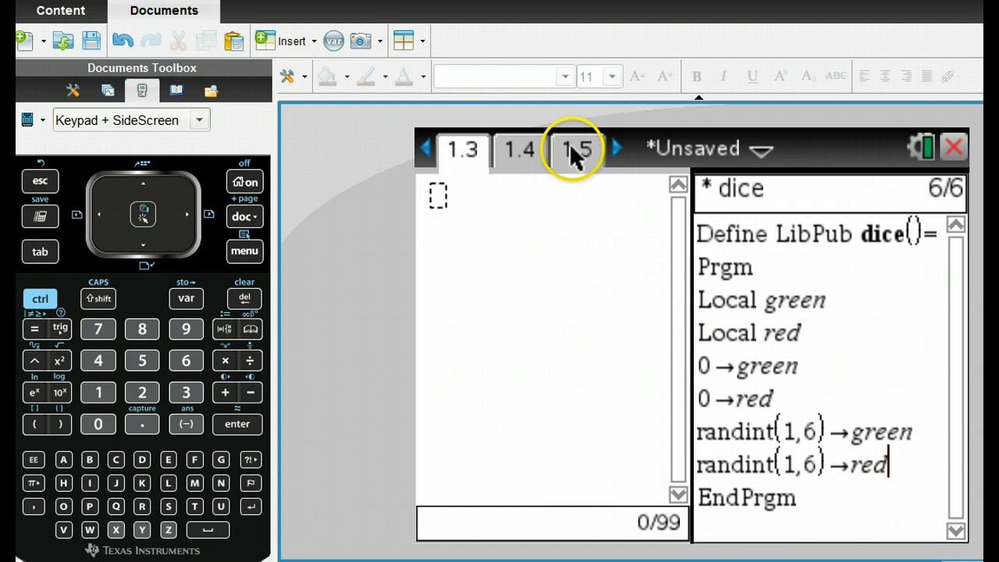
click(576, 148)
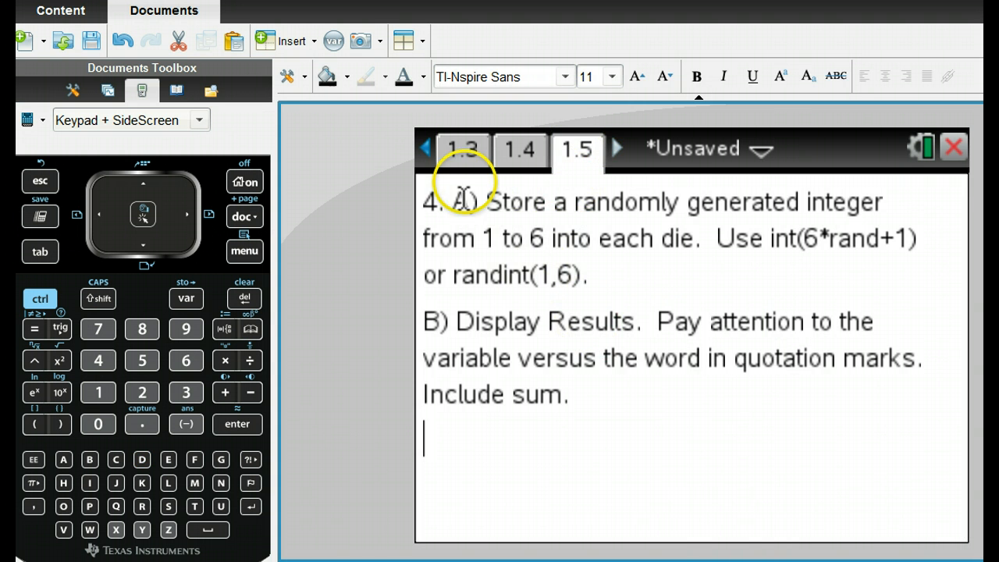
click(462, 149)
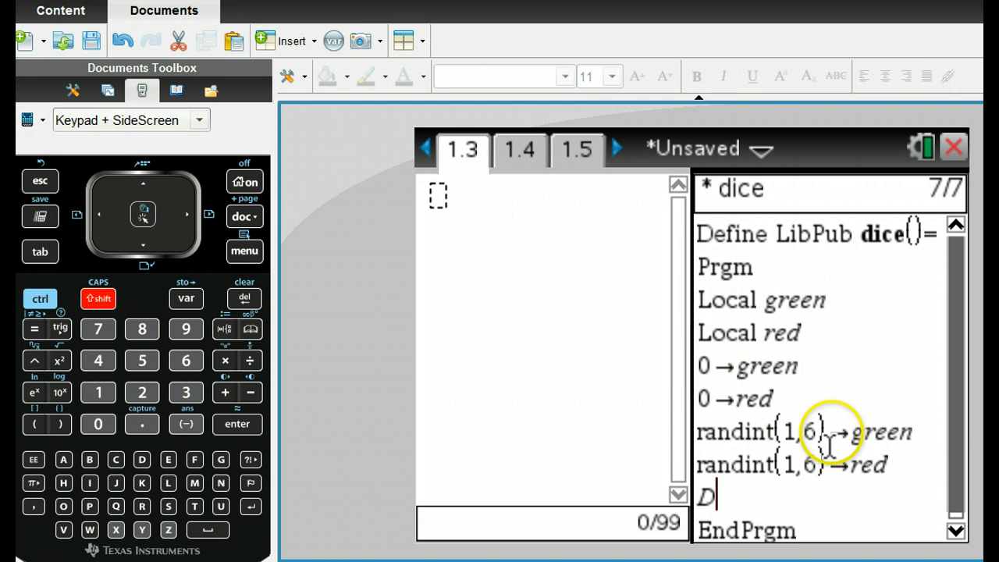
- Type the line Disp green, "green", correcting a mistaken red entry
text(isp)
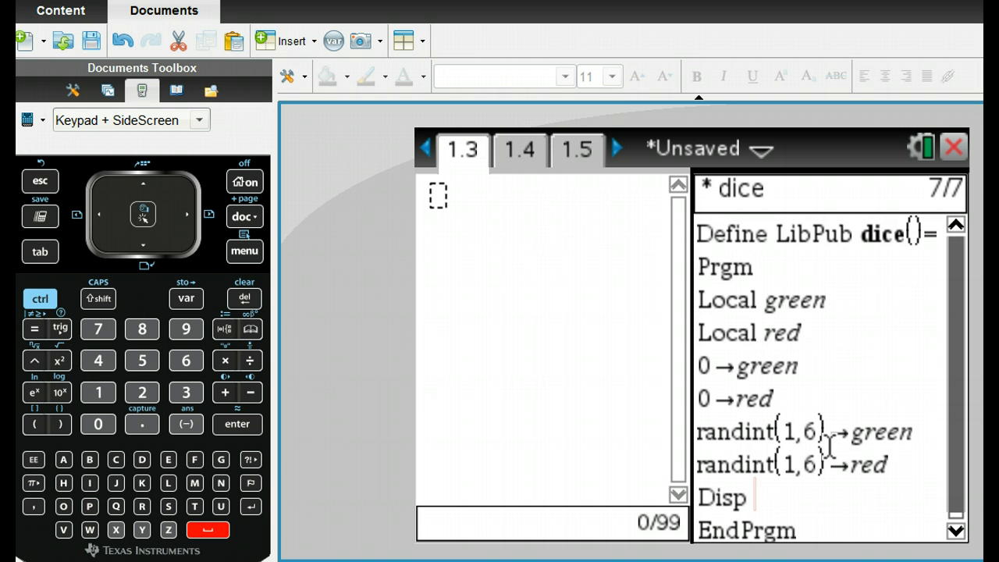
text(red)
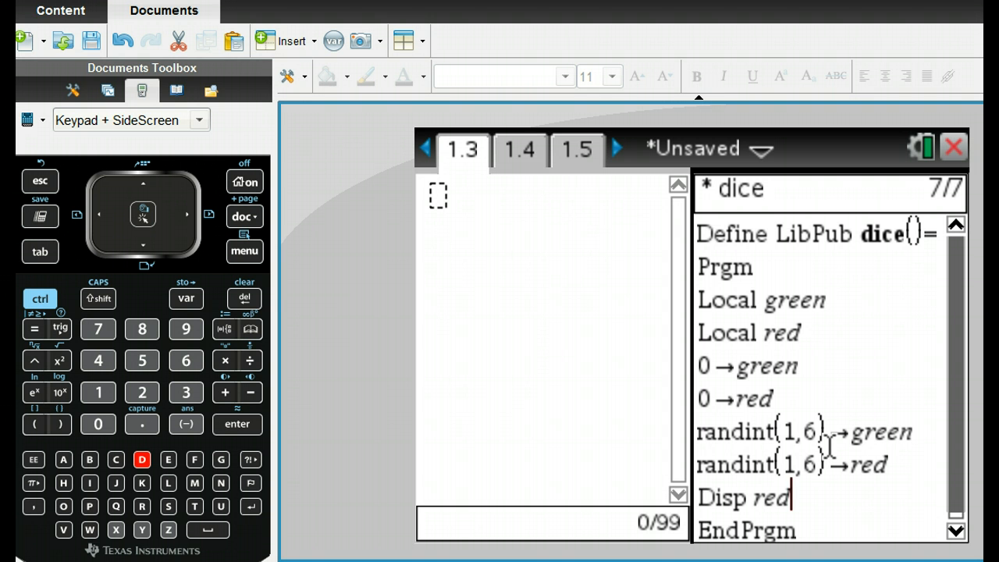
key(backspace)
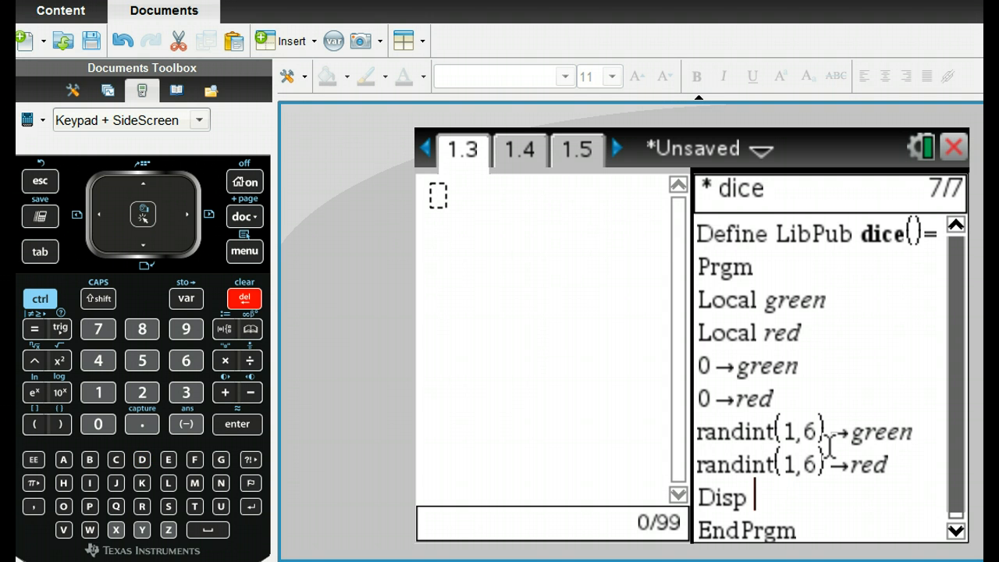
text(green)
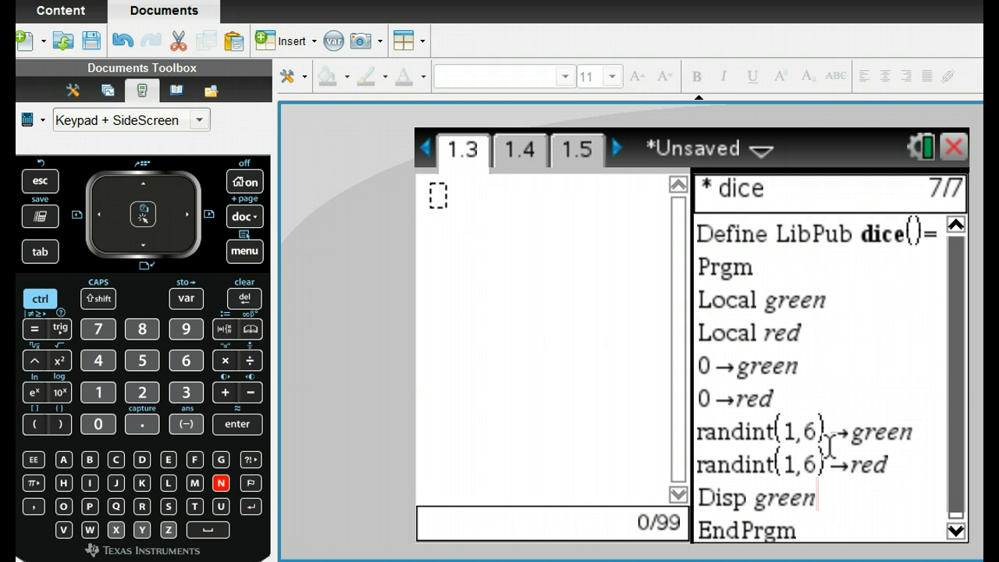
text(, "gr)
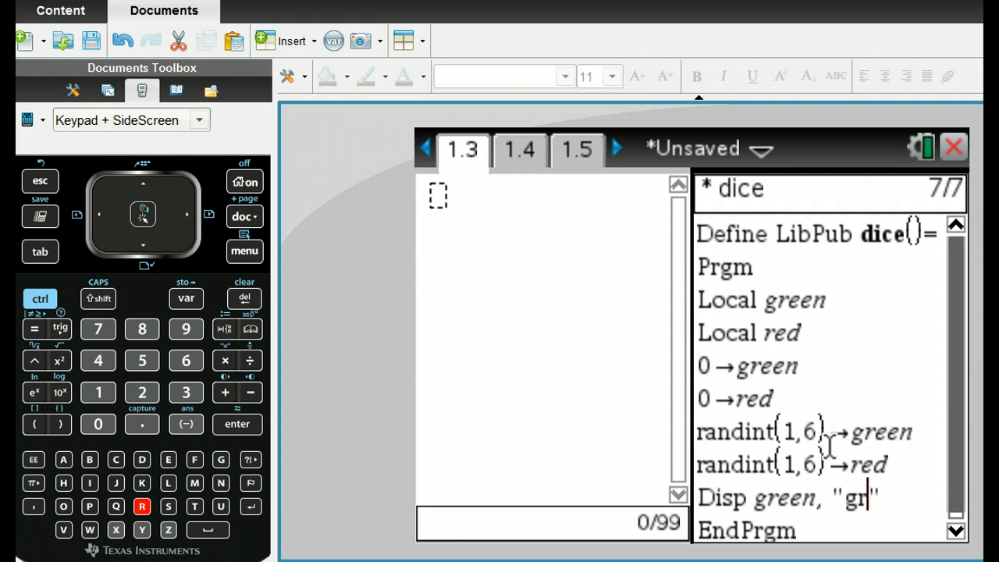
text(een)
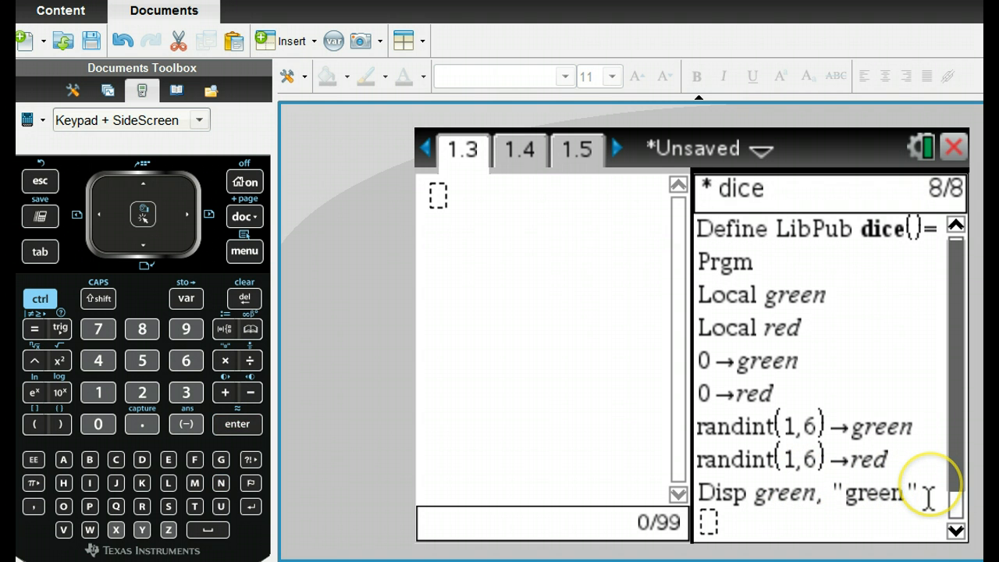
- Type Disp red, "red" and begin Disp green+red, "sum" below it
text(Disp)
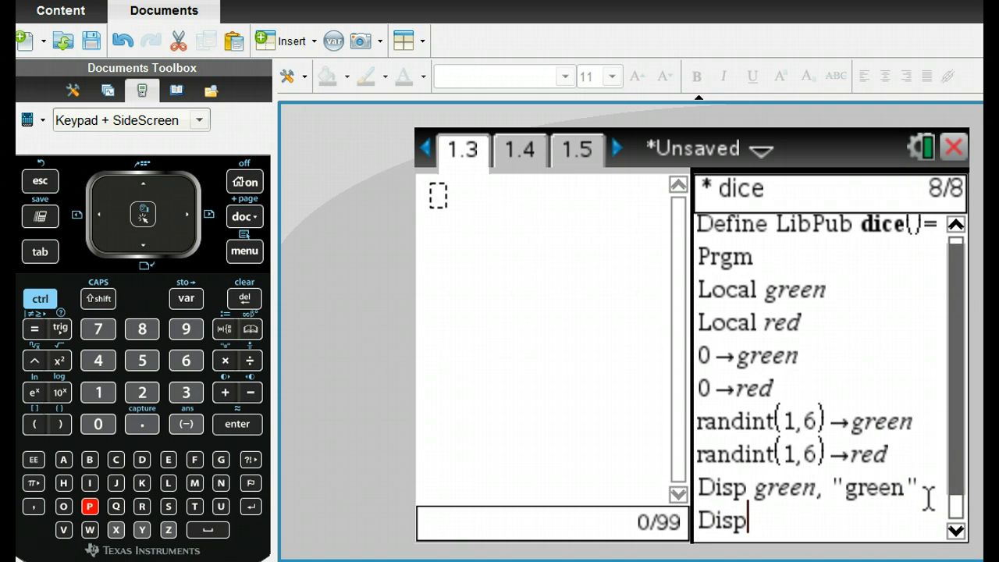
text(red, "red)
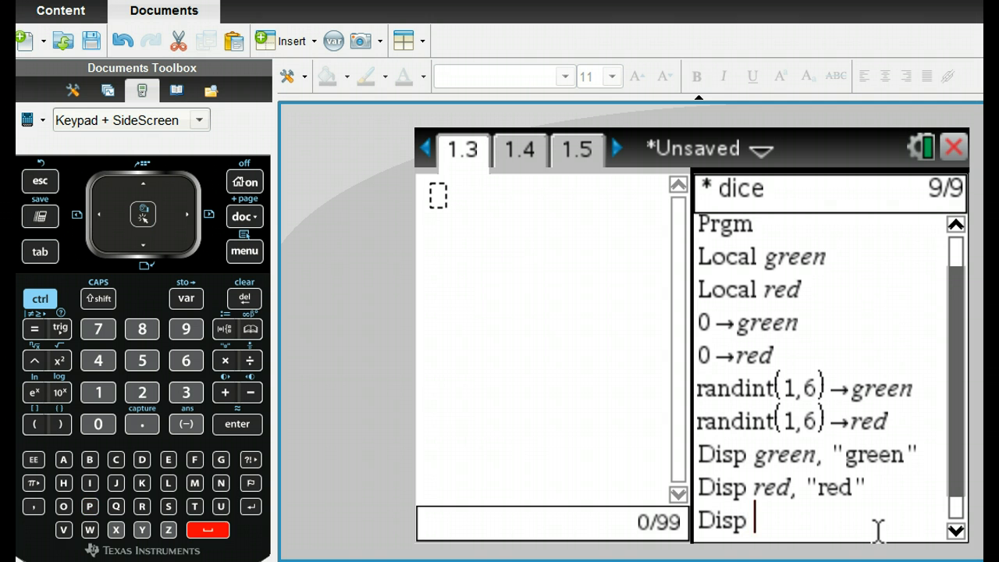
text(green+red, "sum)
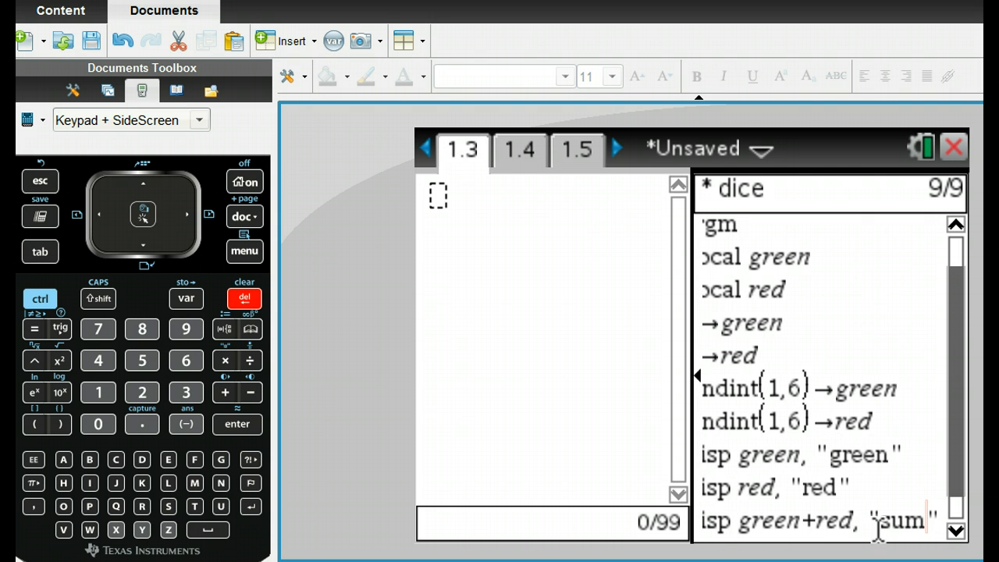
mouse_move(692, 406)
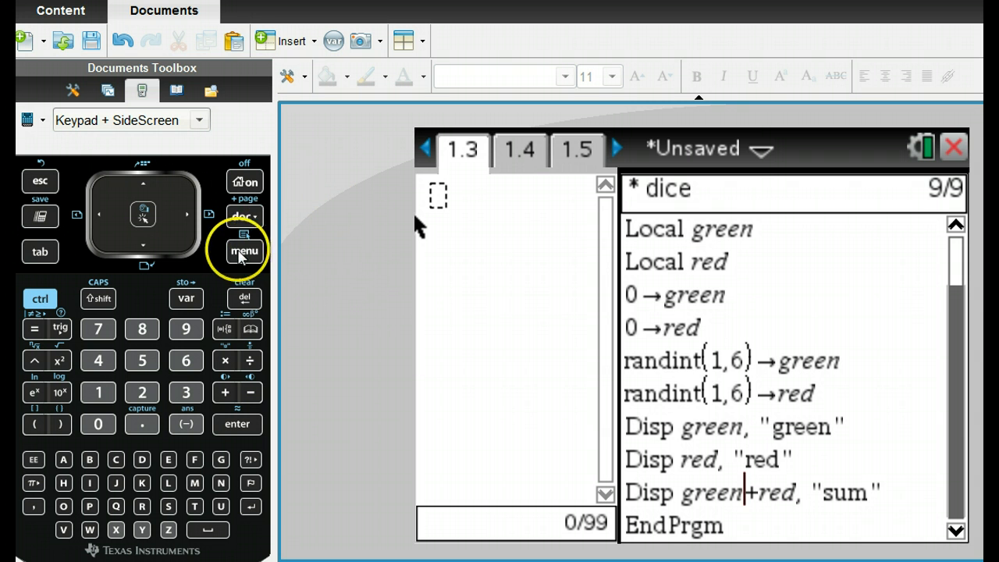
- Run Check Syntax & Store so the dice program is stored successfully
click(244, 250)
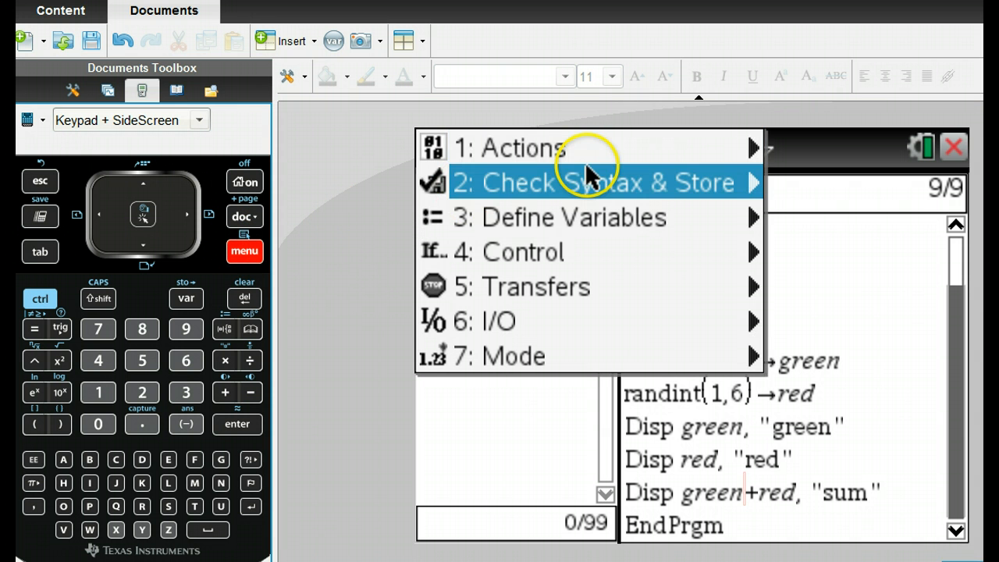
mouse_move(593, 182)
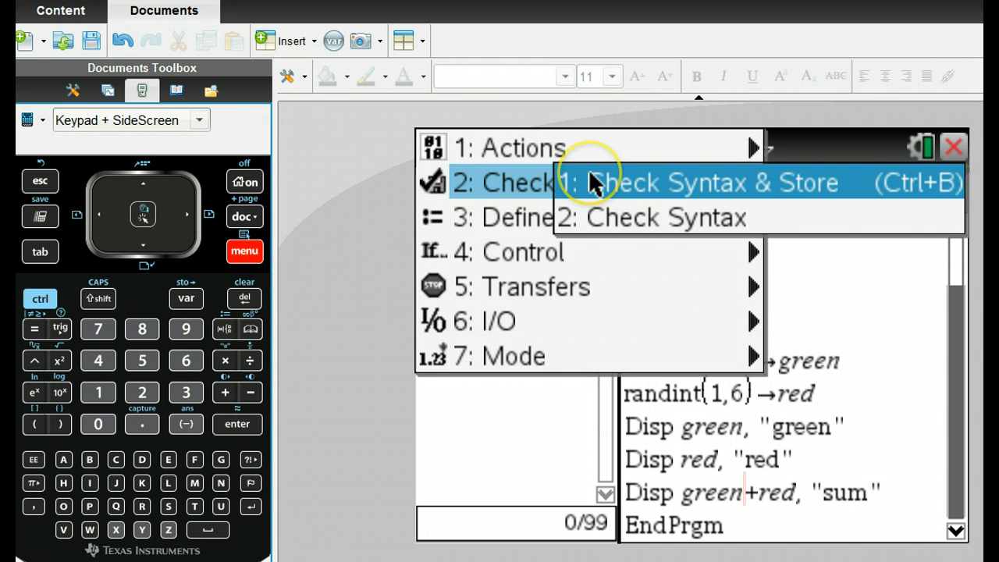
click(710, 182)
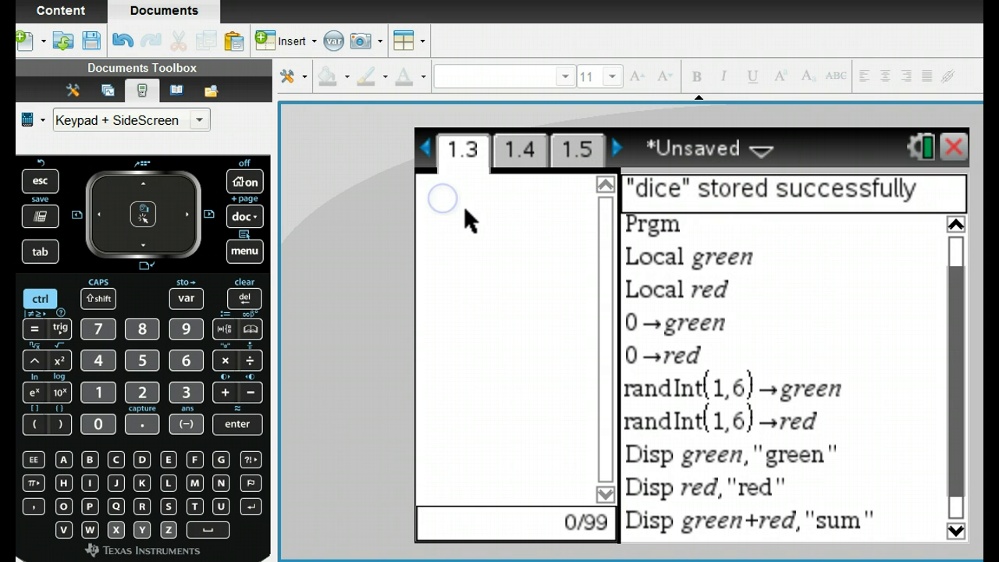
- Run dice in the Calculator pane, showing 1 green, 6 red and 7 sum
text(dice)
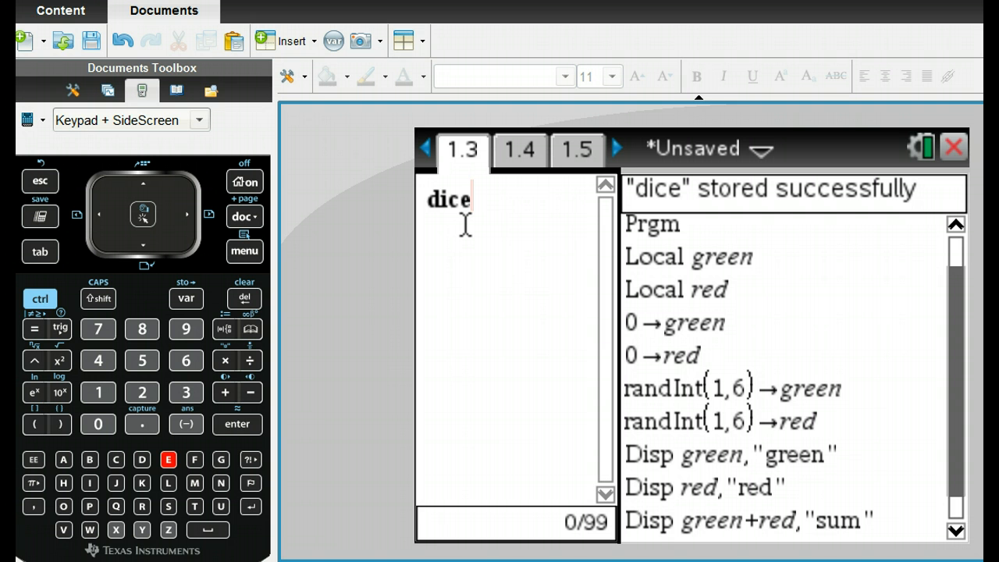
click(59, 424)
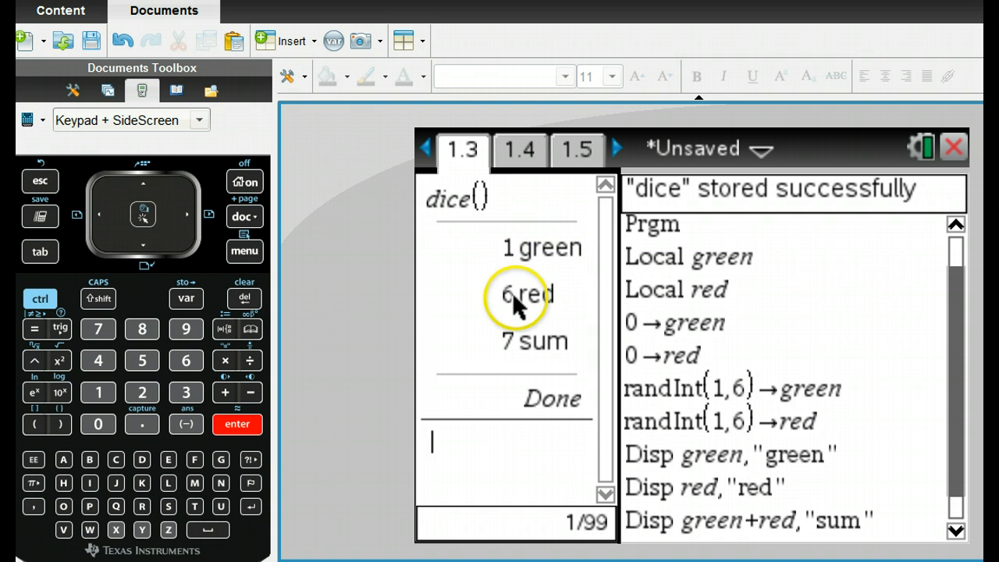
mouse_move(542, 199)
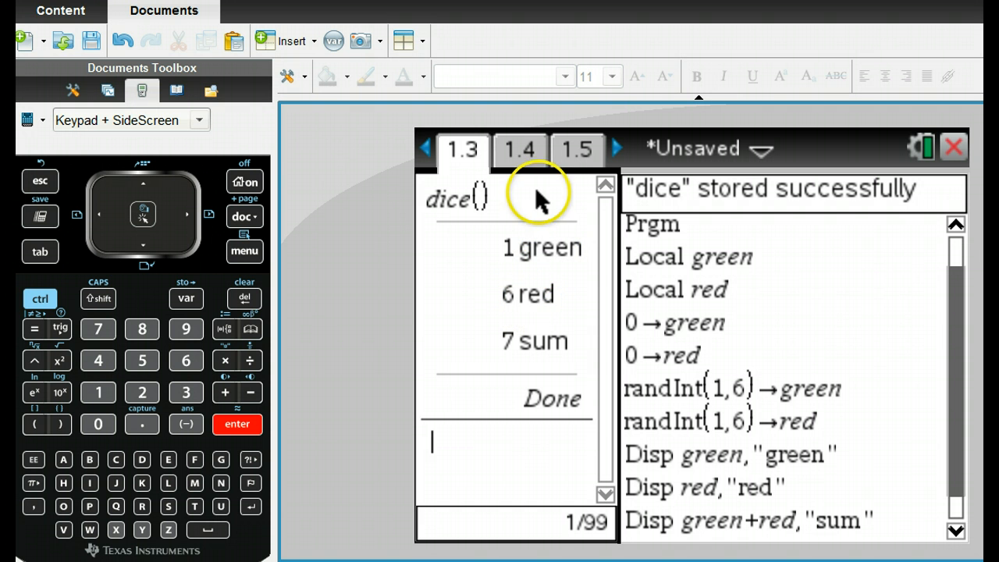
mouse_move(547, 296)
text(dice())
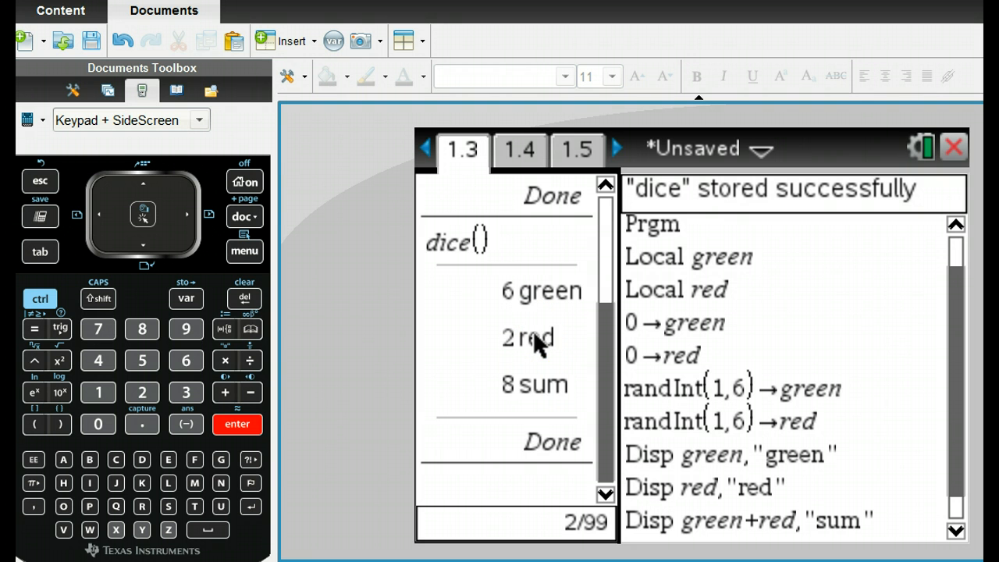
- Rerun dice() in the Calculator pane for new rolls, ending at 5 green, 1 red, sum 6
click(237, 424)
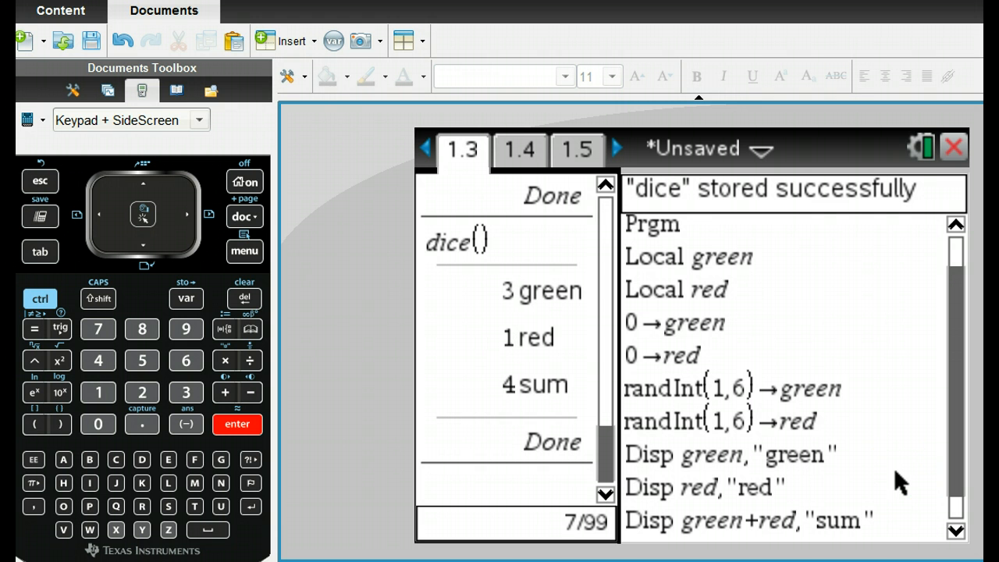
key(enter)
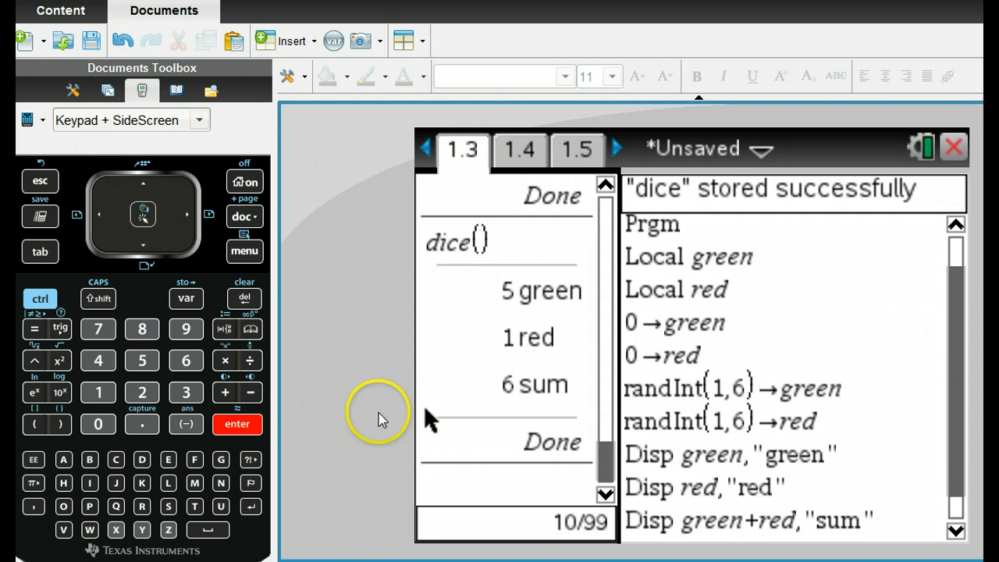
mouse_move(353, 414)
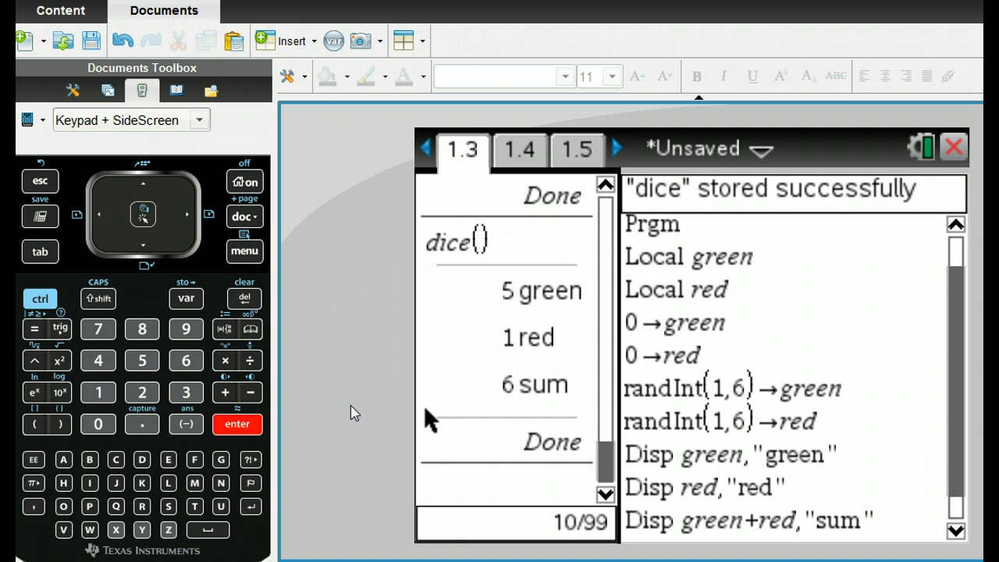